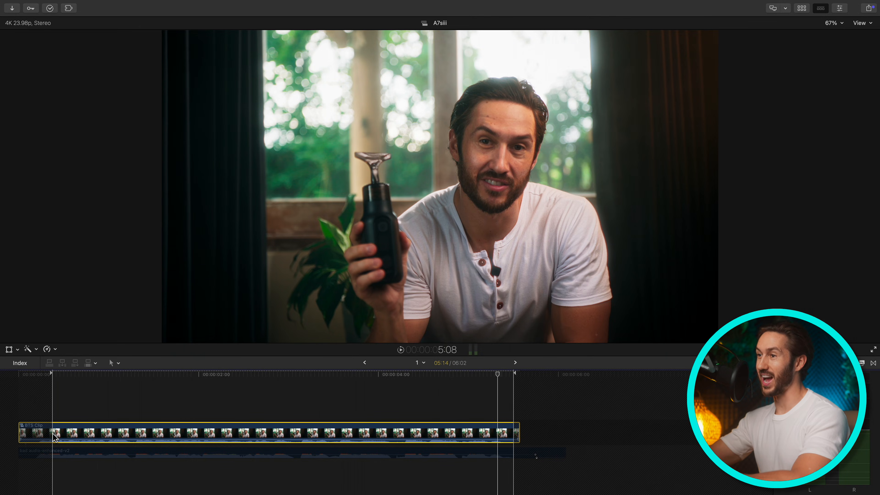
From Google results for adobe podcast, reach the Adobe Podcast Enhance Speech v2 page
{"action": "left_click", "coordinate": [88, 432]}
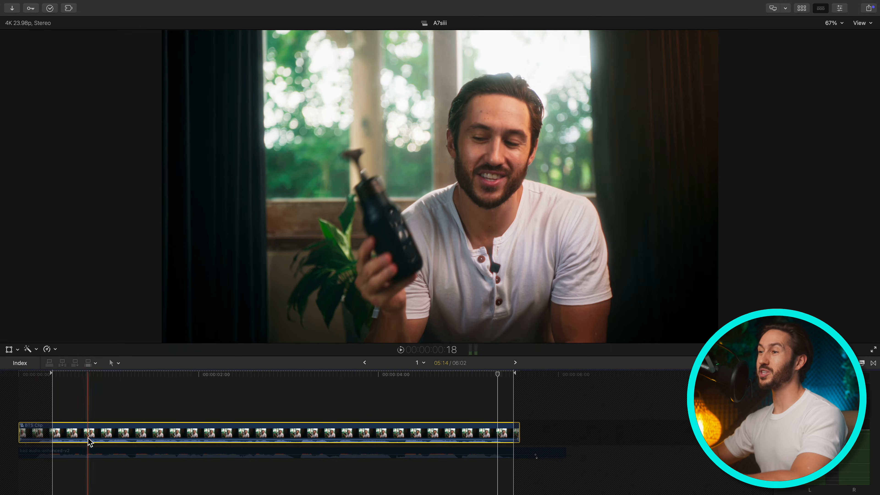
{"action": "left_click", "coordinate": [76, 453]}
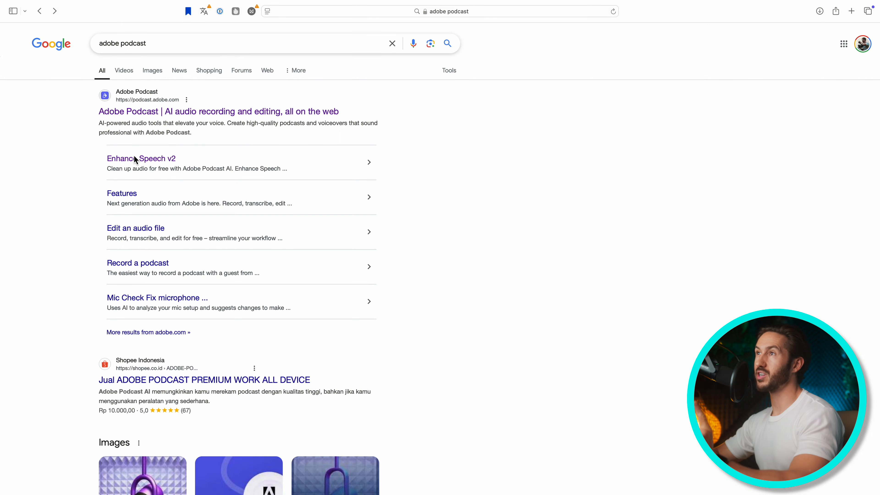
{"action": "left_click", "coordinate": [218, 111]}
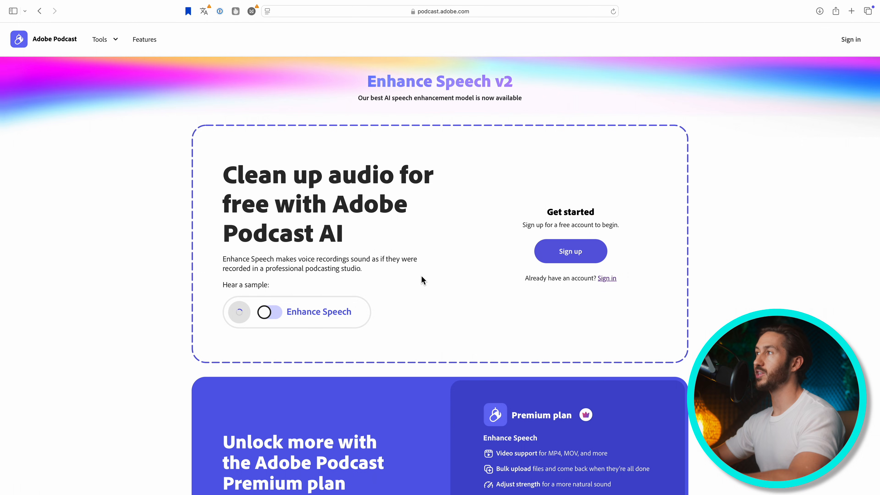
{"action": "mouse_move", "coordinate": [604, 298]}
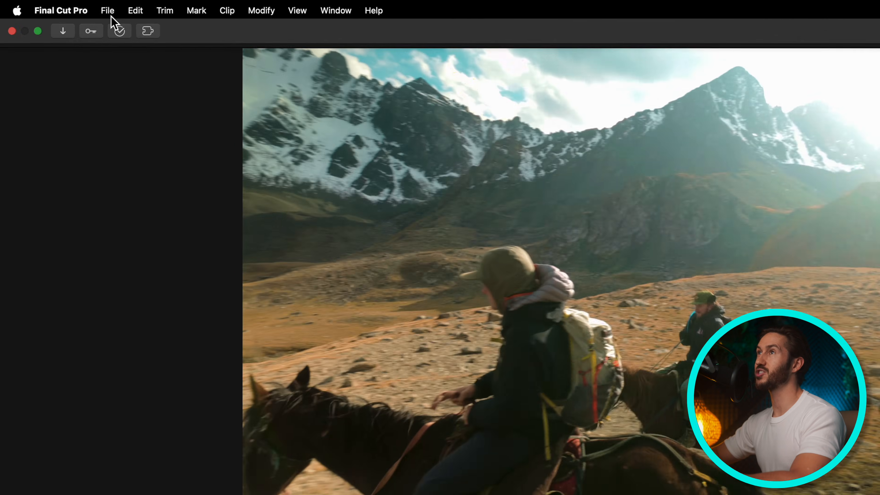
Export the project via File > Share > Export File as Audio Only in WAV format
{"action": "left_click", "coordinate": [107, 10]}
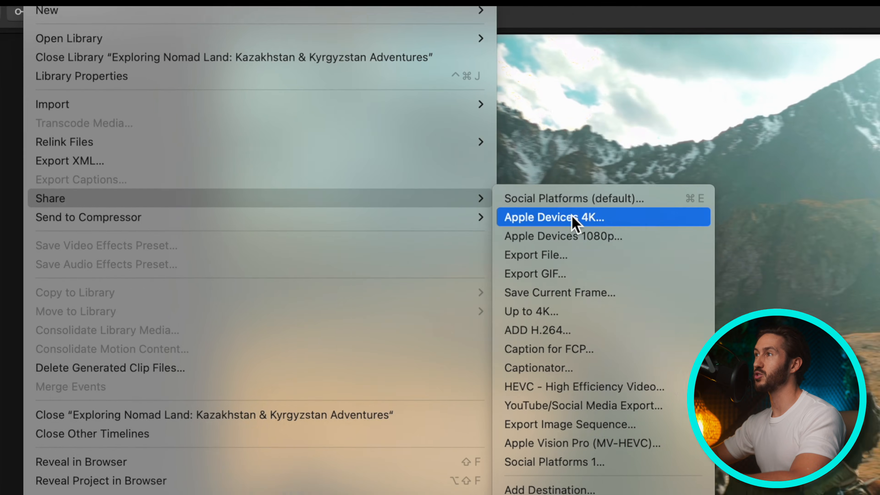
{"action": "left_click", "coordinate": [534, 254]}
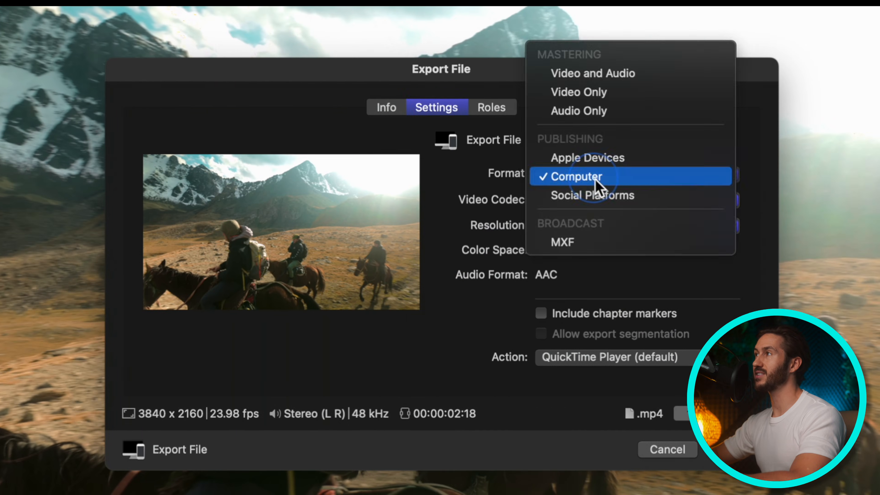
{"action": "left_click", "coordinate": [579, 110]}
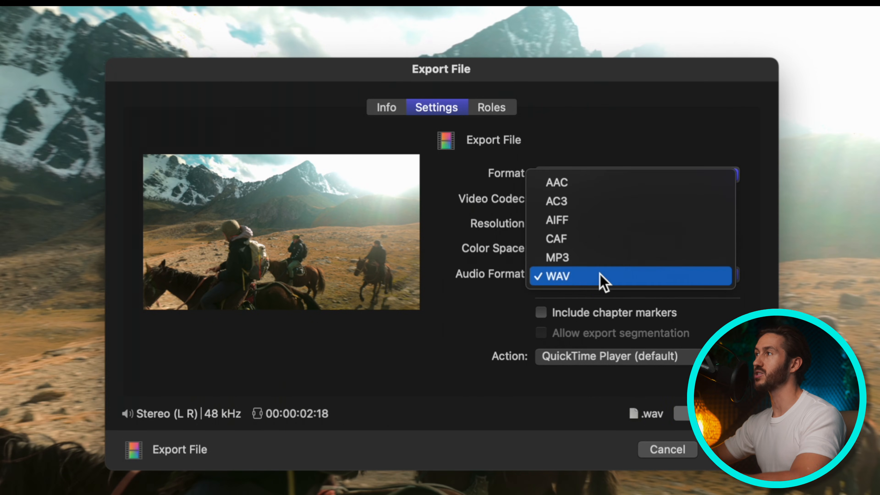
{"action": "left_click", "coordinate": [558, 276]}
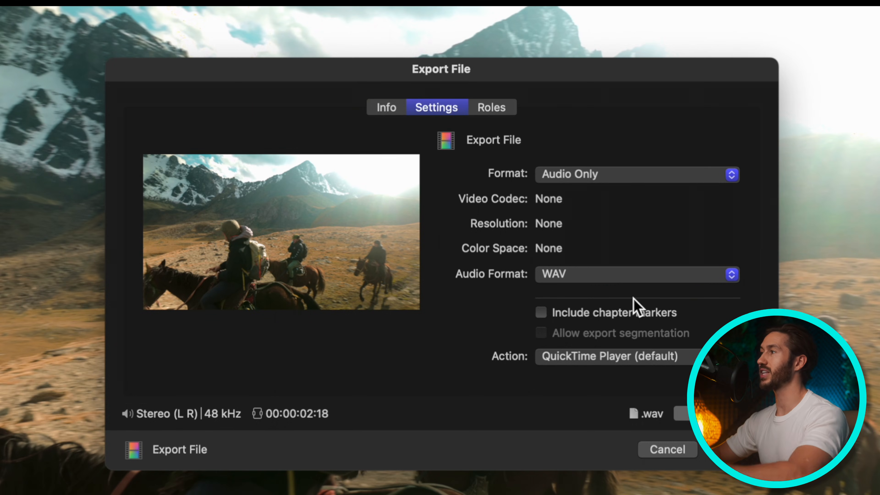
{"action": "left_click", "coordinate": [667, 450]}
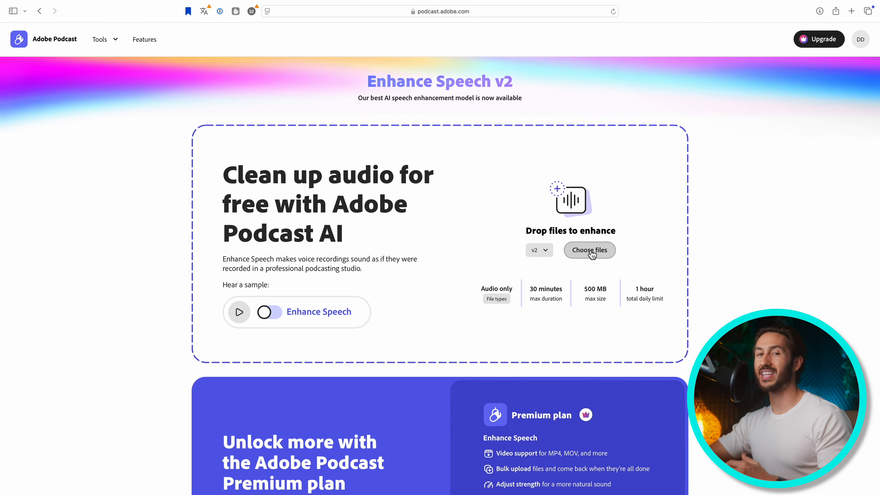
{"action": "scroll", "scroll_direction": "down", "scroll_amount": 3}
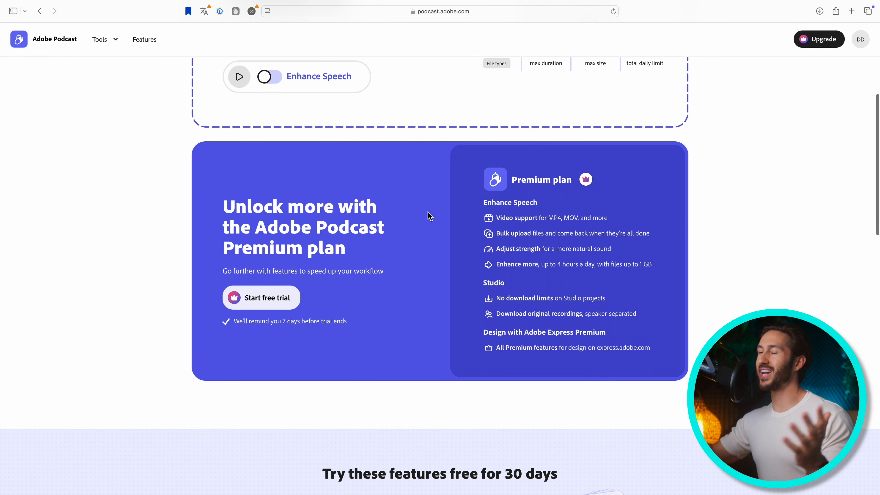
{"action": "mouse_move", "coordinate": [435, 218]}
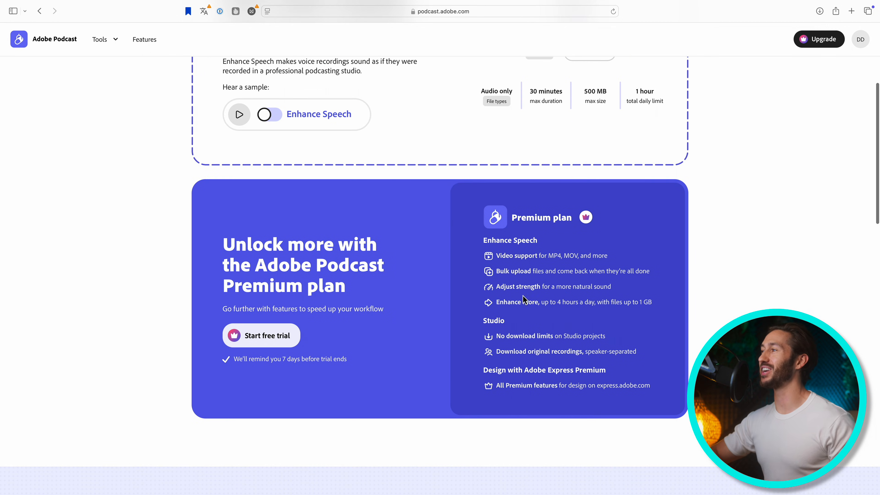
{"action": "mouse_move", "coordinate": [318, 381]}
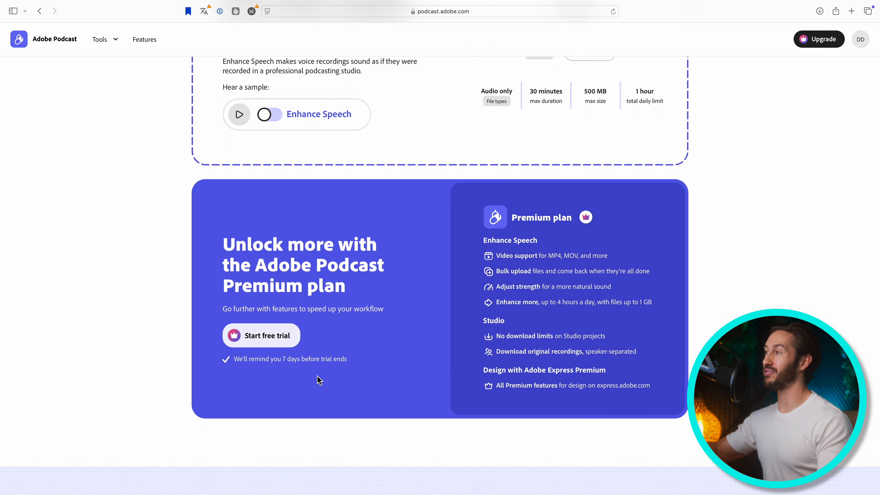
{"action": "scroll", "scroll_direction": "up", "scroll_amount": 3}
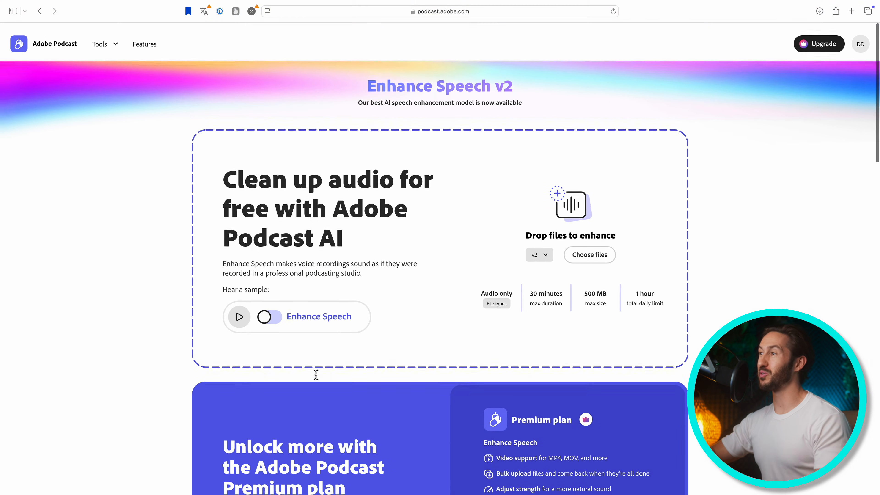
{"action": "scroll", "scroll_direction": "up", "scroll_amount": 3}
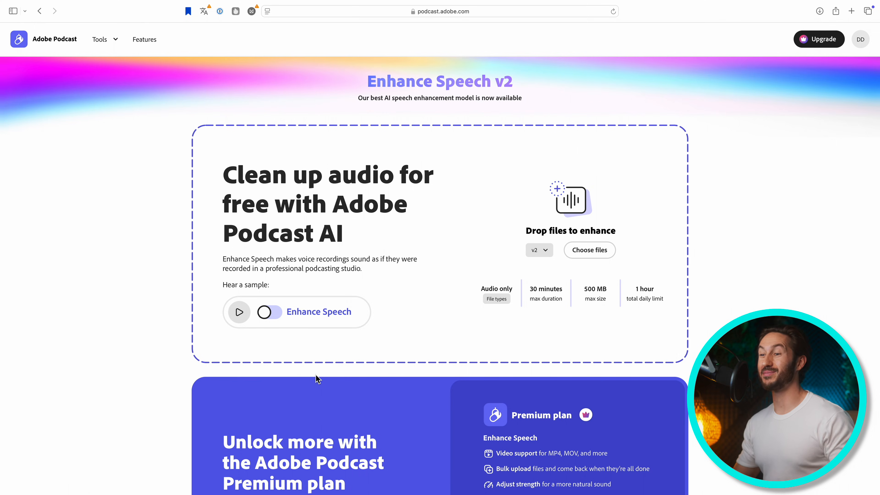